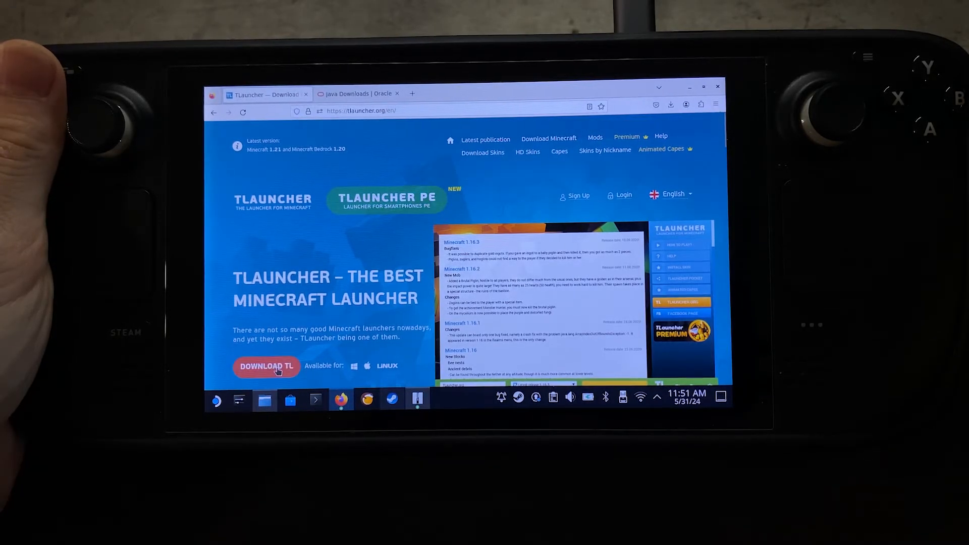
- Start the TLauncher download, then bring up Oracle's JDK 17 Linux download packages
{"action": "left_click", "coordinate": [266, 366]}
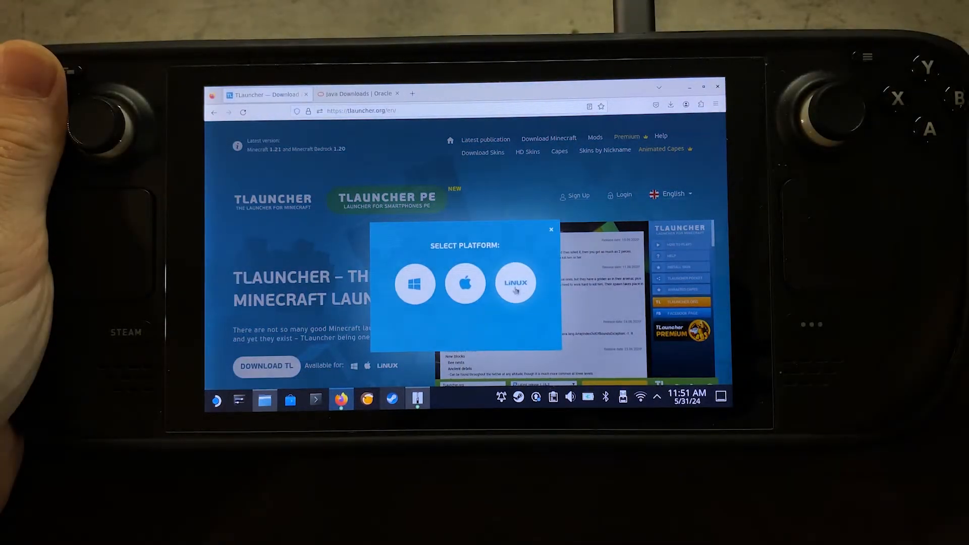
{"action": "left_click", "coordinate": [359, 93]}
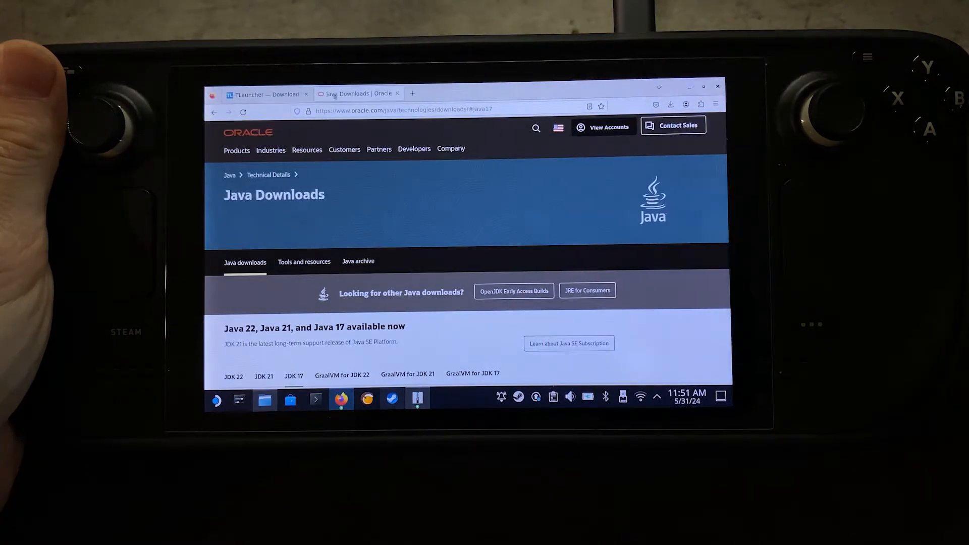
{"action": "scroll", "scroll_direction": "down", "scroll_amount": 3}
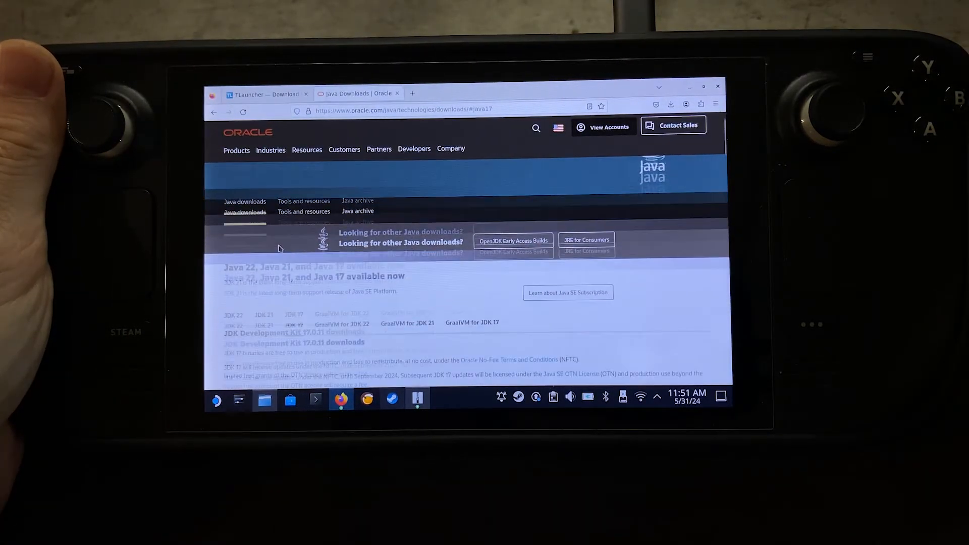
{"action": "scroll", "scroll_direction": "down", "scroll_amount": 3}
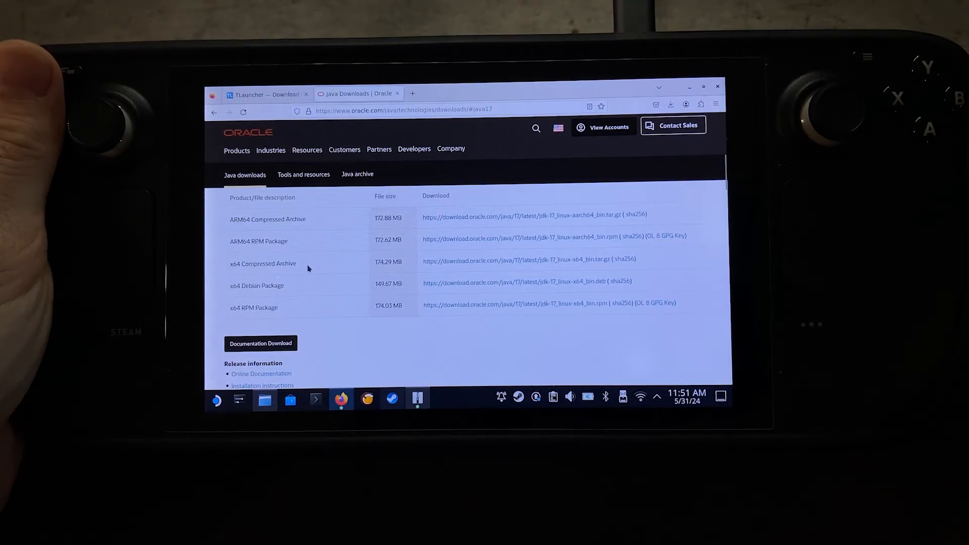
{"action": "mouse_move", "coordinate": [470, 260]}
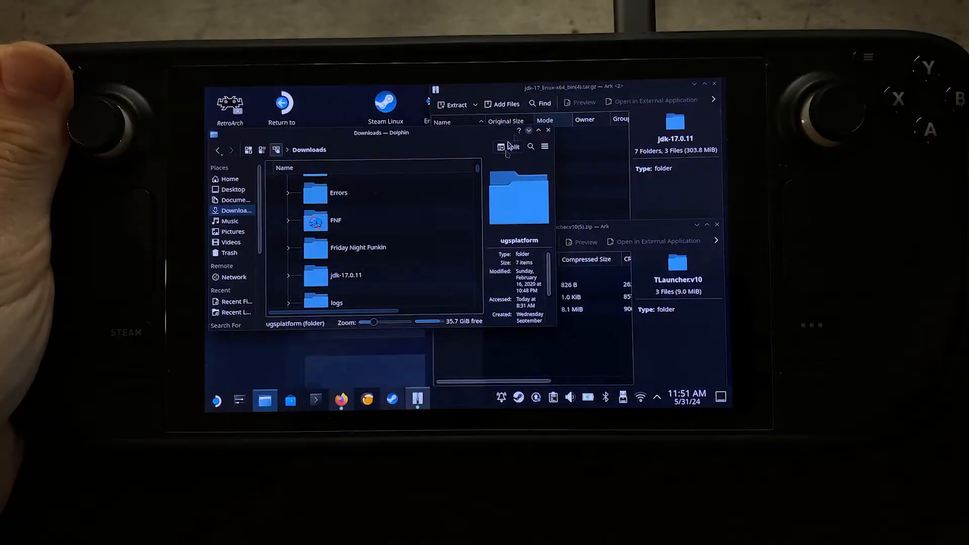
- Browse into the extracted TLauncher v10 folder in Downloads to see TLauncher.jar
{"action": "left_click", "coordinate": [461, 134]}
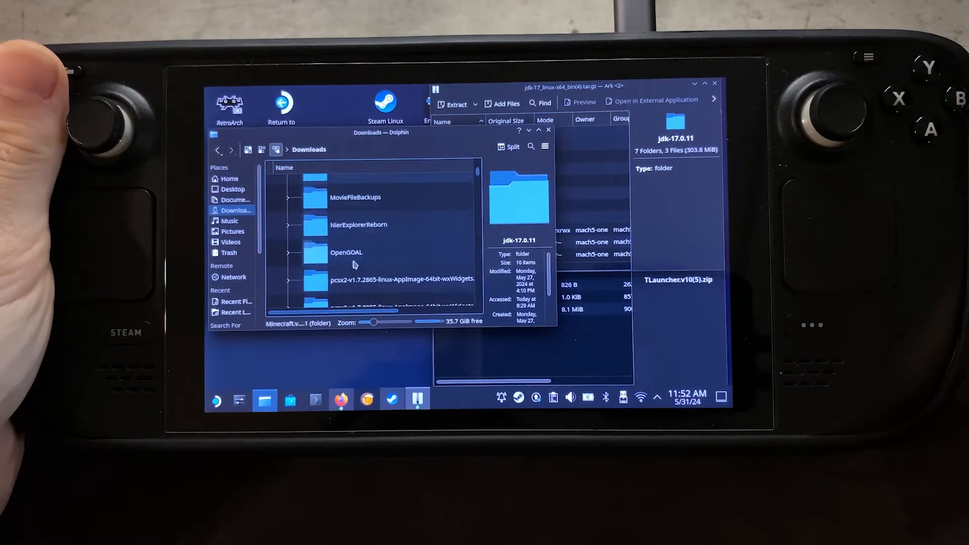
{"action": "double_click", "coordinate": [678, 279]}
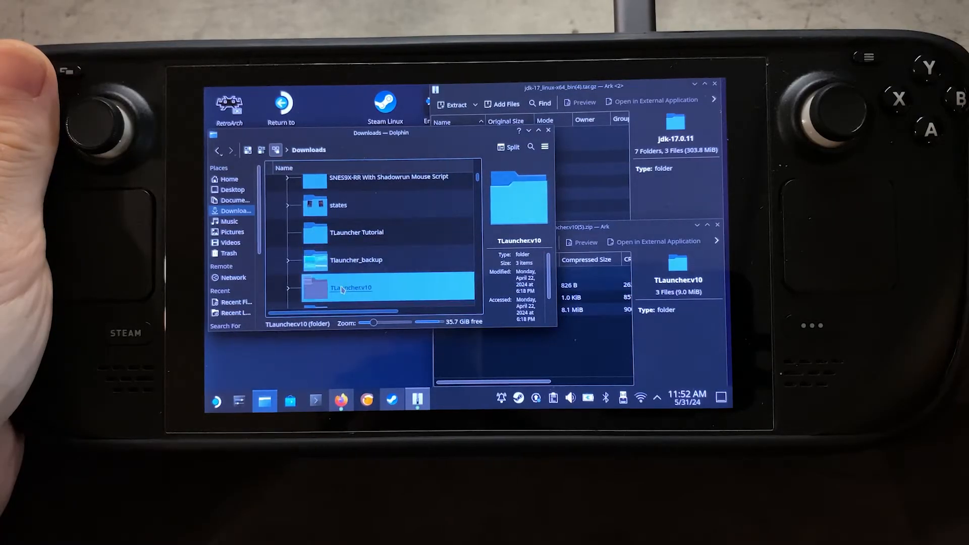
{"action": "double_click", "coordinate": [351, 288]}
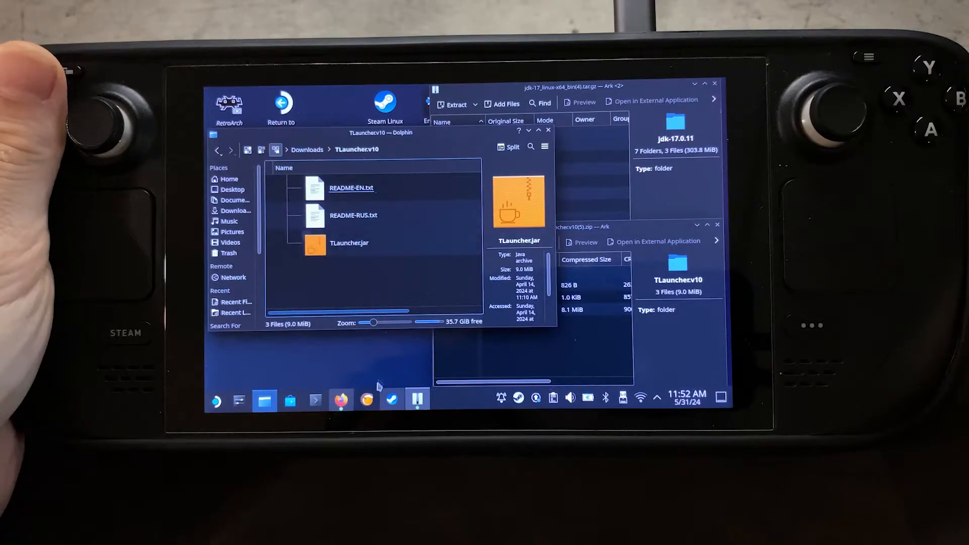
- Begin adding a non-Steam game in Steam and browse for its program file
{"action": "left_click", "coordinate": [392, 400]}
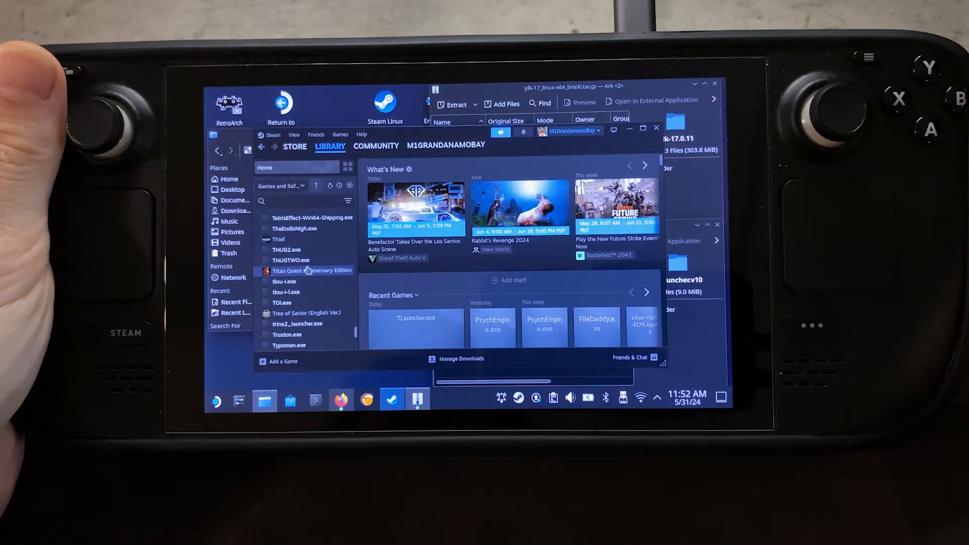
{"action": "left_click", "coordinate": [283, 362]}
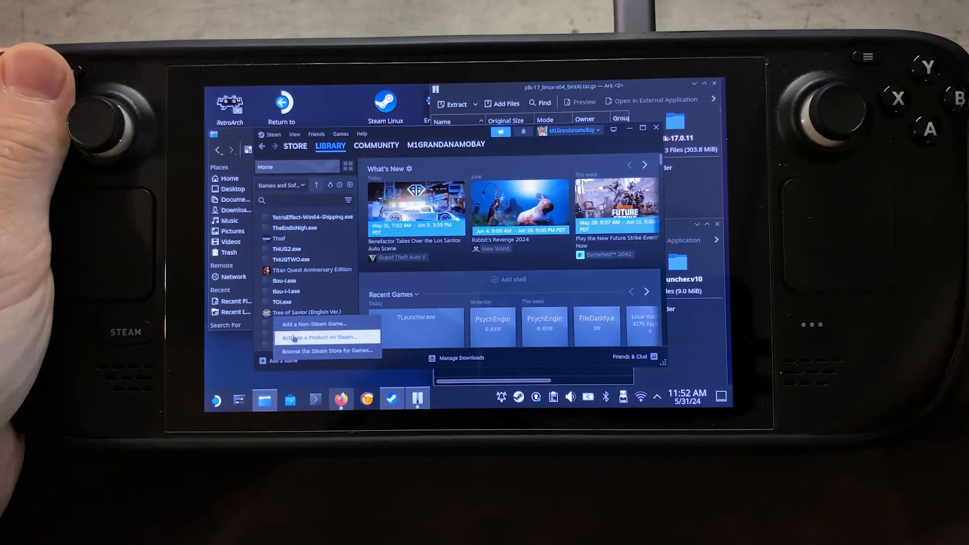
{"action": "left_click", "coordinate": [315, 324]}
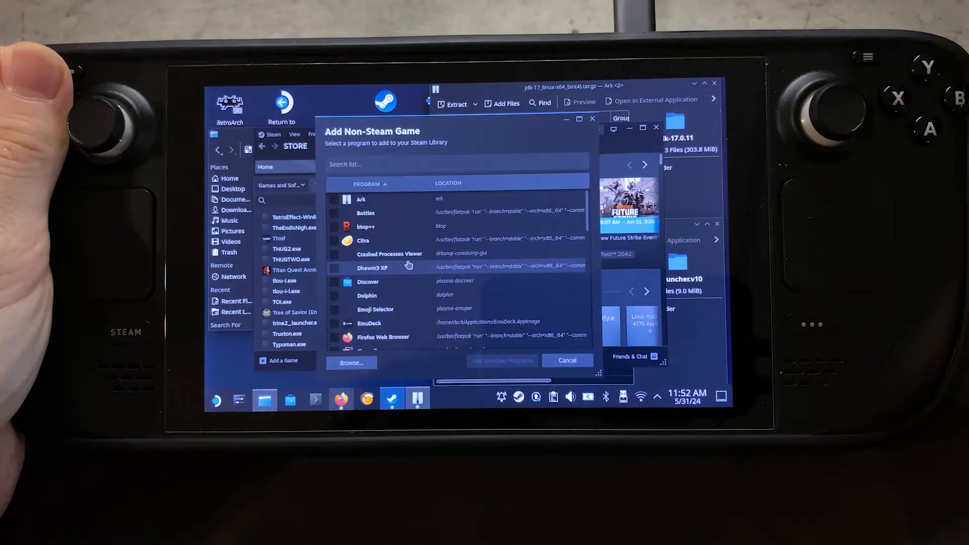
{"action": "left_click", "coordinate": [351, 363]}
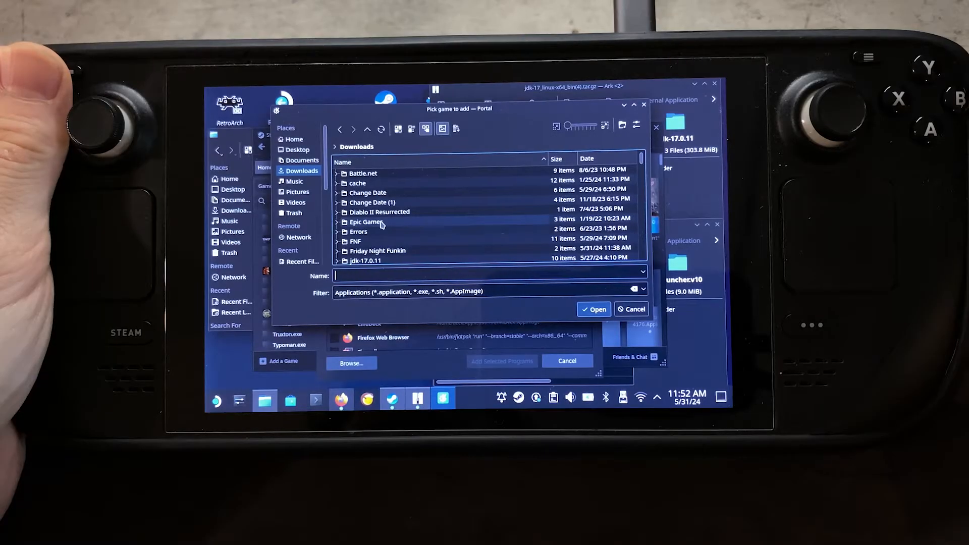
- Pick TLauncher.jar from the TLauncher v10 folder with the filter set to All Files
{"action": "scroll", "scroll_direction": "down", "scroll_amount": 3}
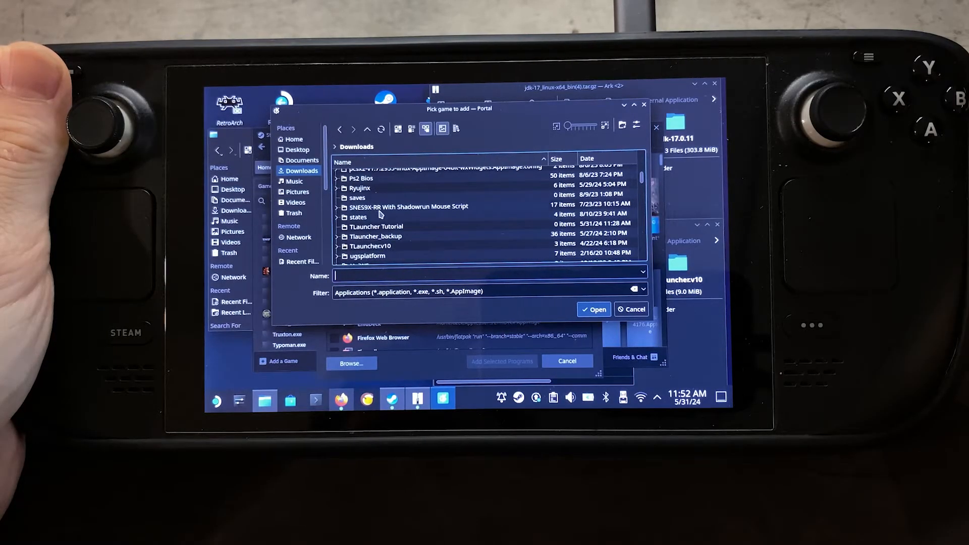
{"action": "double_click", "coordinate": [371, 246]}
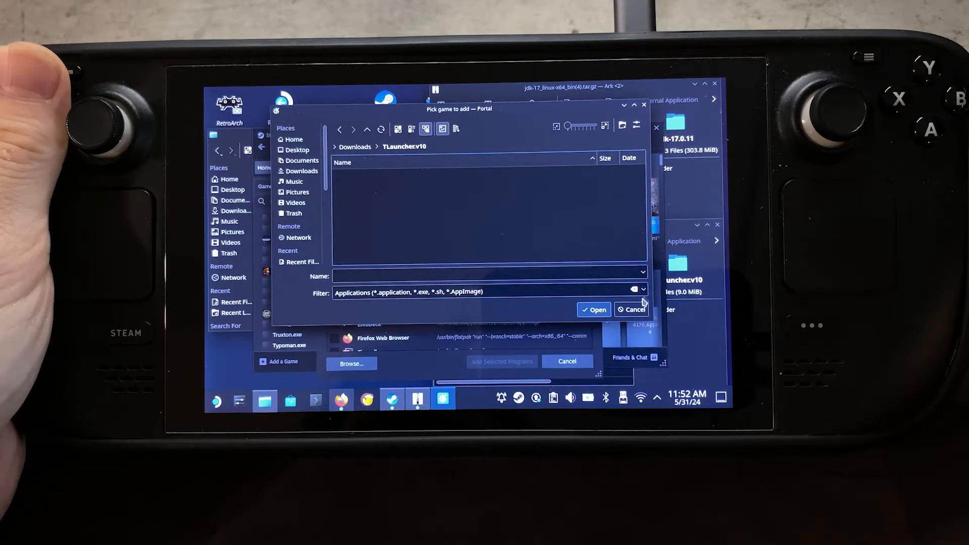
{"action": "left_click", "coordinate": [642, 293]}
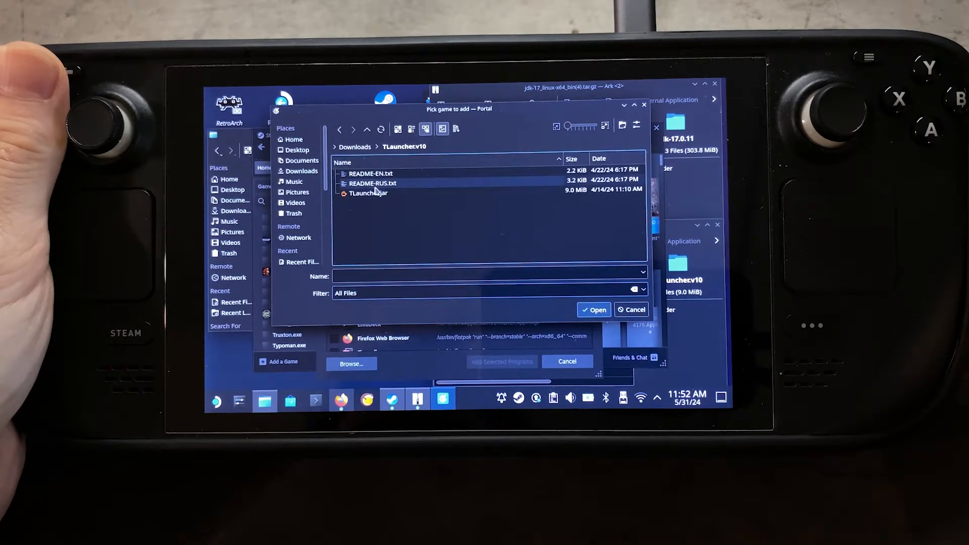
{"action": "left_click", "coordinate": [369, 193]}
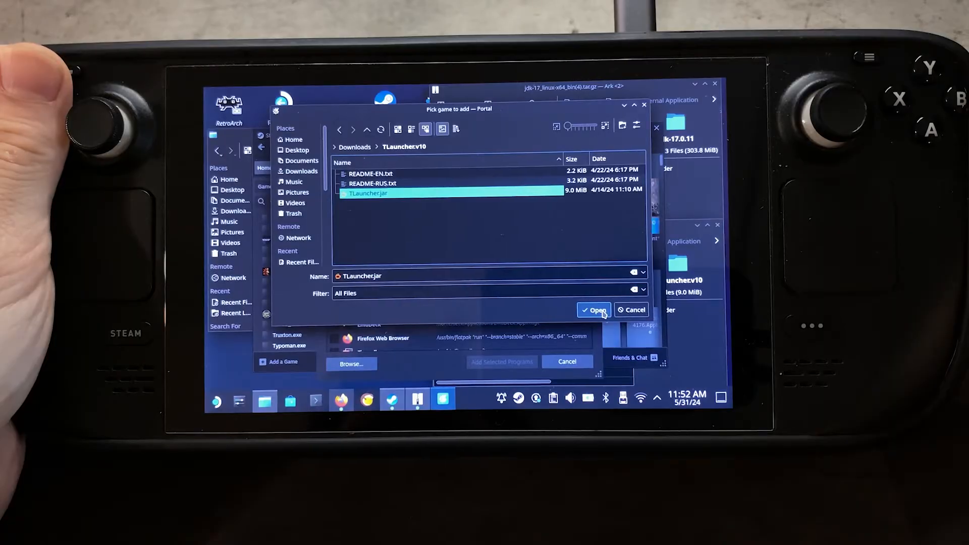
{"action": "left_click", "coordinate": [594, 310]}
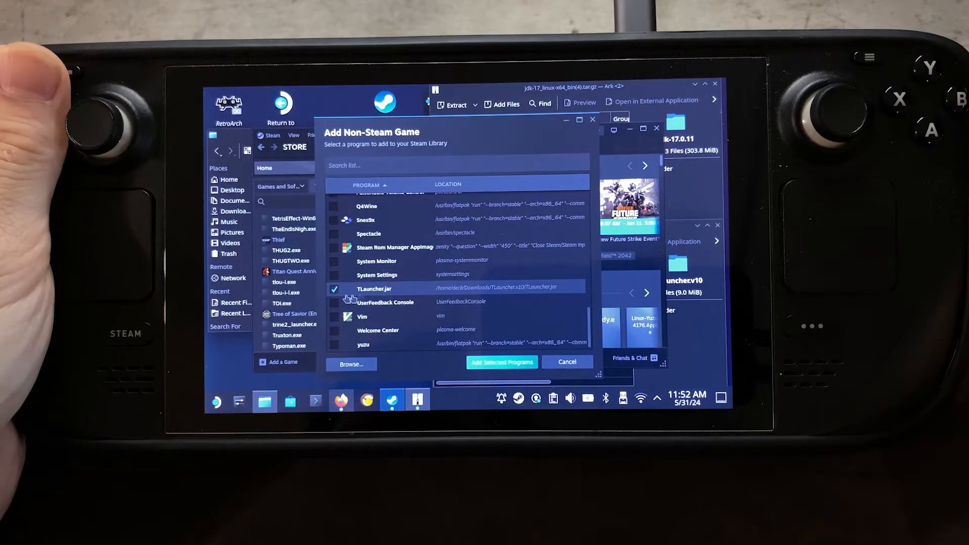
- Add TLauncher.jar to the library and bring up its shortcut properties
{"action": "left_click", "coordinate": [502, 362]}
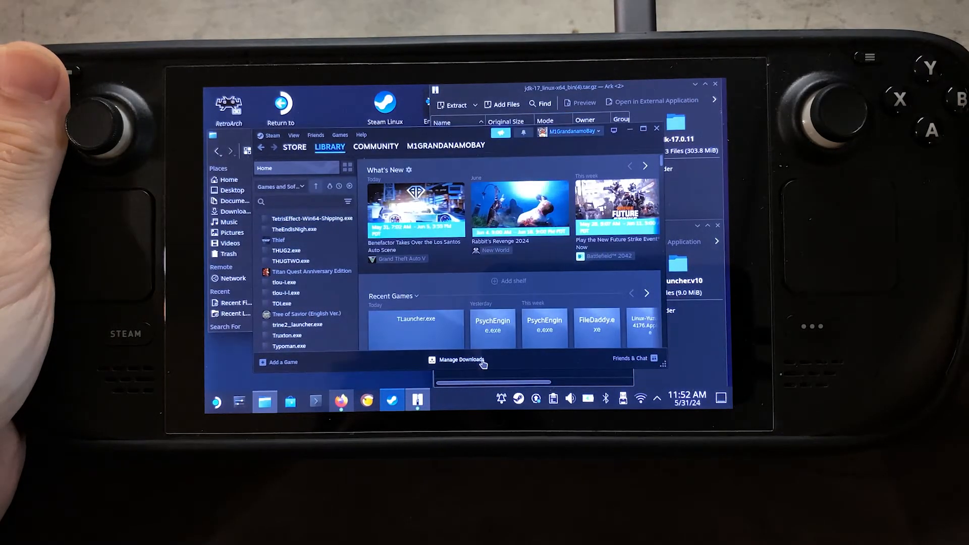
{"action": "left_click", "coordinate": [288, 283]}
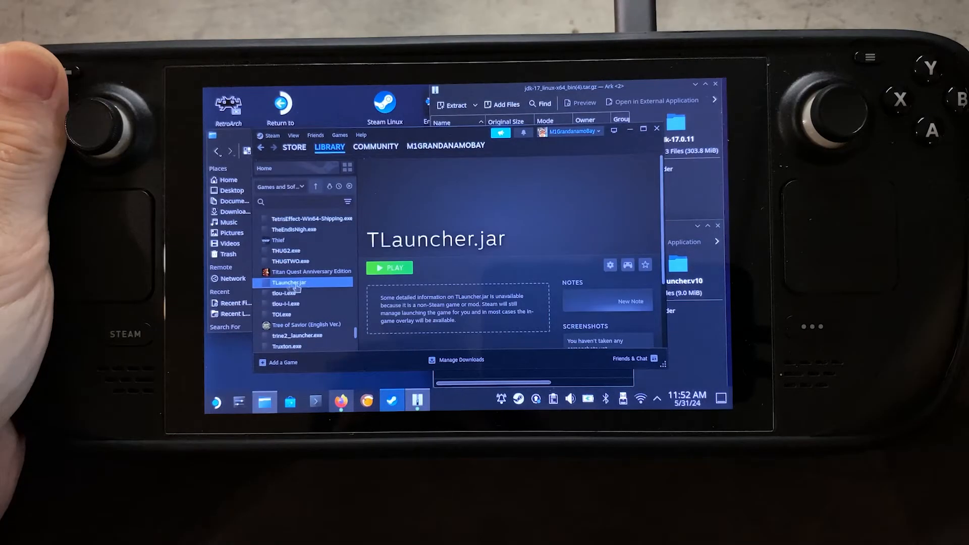
{"action": "right_click", "coordinate": [290, 283]}
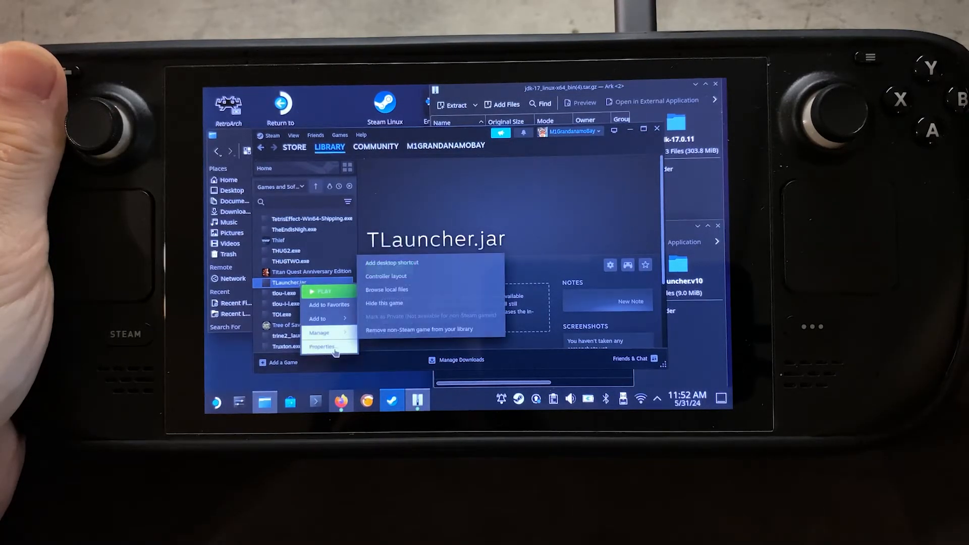
{"action": "left_click", "coordinate": [322, 347]}
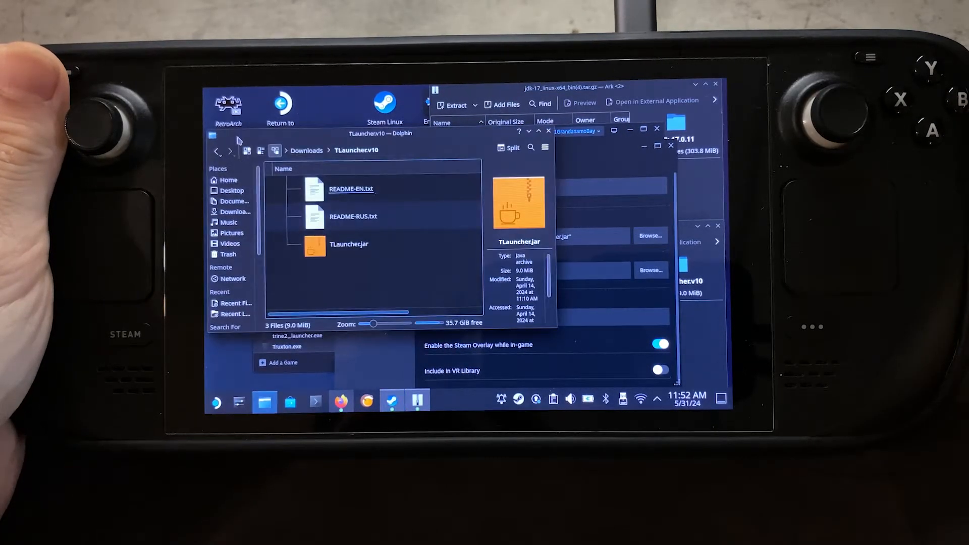
- Locate the java executable inside Downloads > jdk-17.0.11 > bin and bring up its actions
{"action": "left_click", "coordinate": [306, 150]}
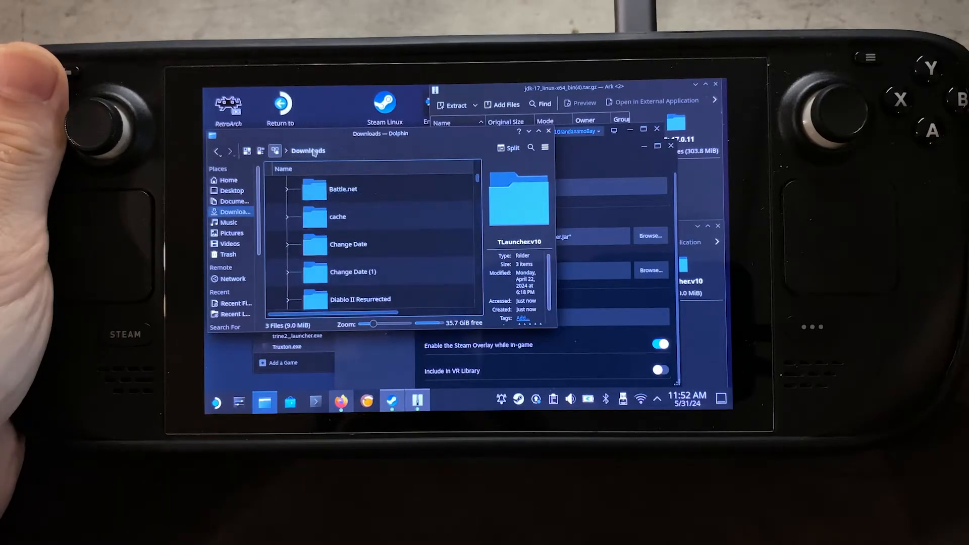
{"action": "left_click", "coordinate": [347, 283]}
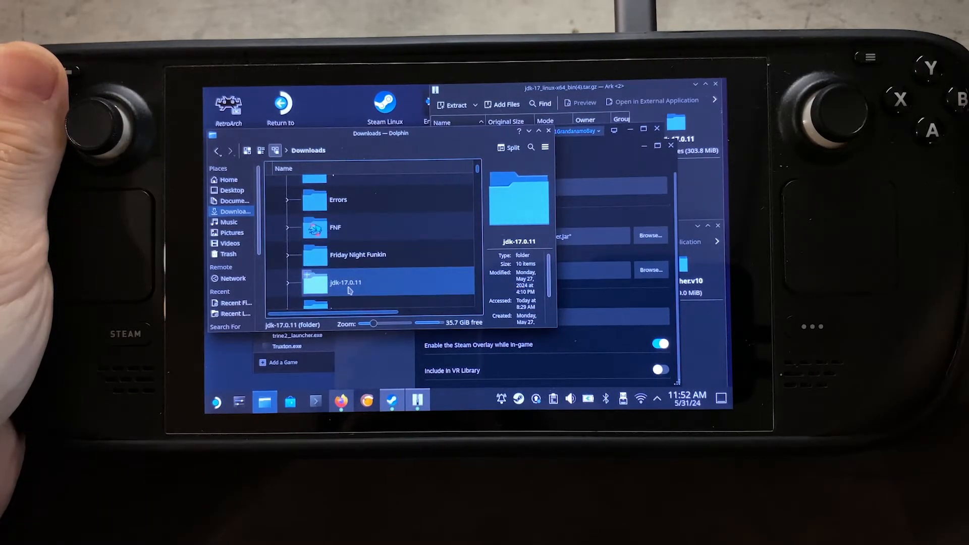
{"action": "double_click", "coordinate": [346, 283]}
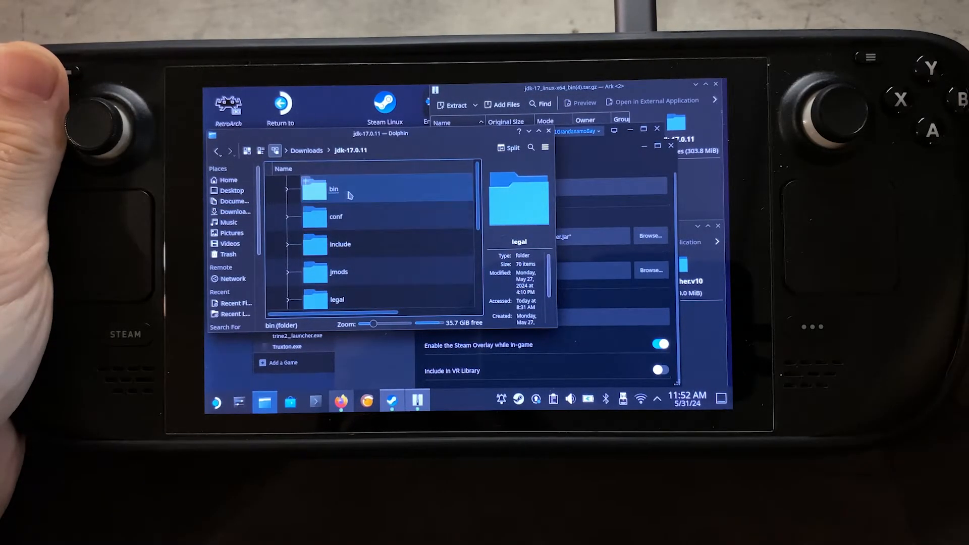
{"action": "double_click", "coordinate": [334, 188]}
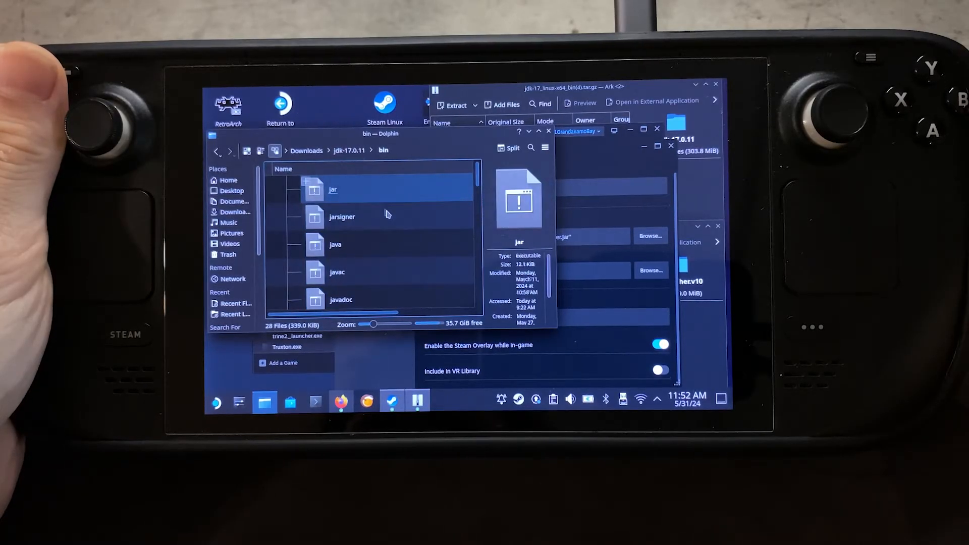
{"action": "left_click", "coordinate": [336, 245]}
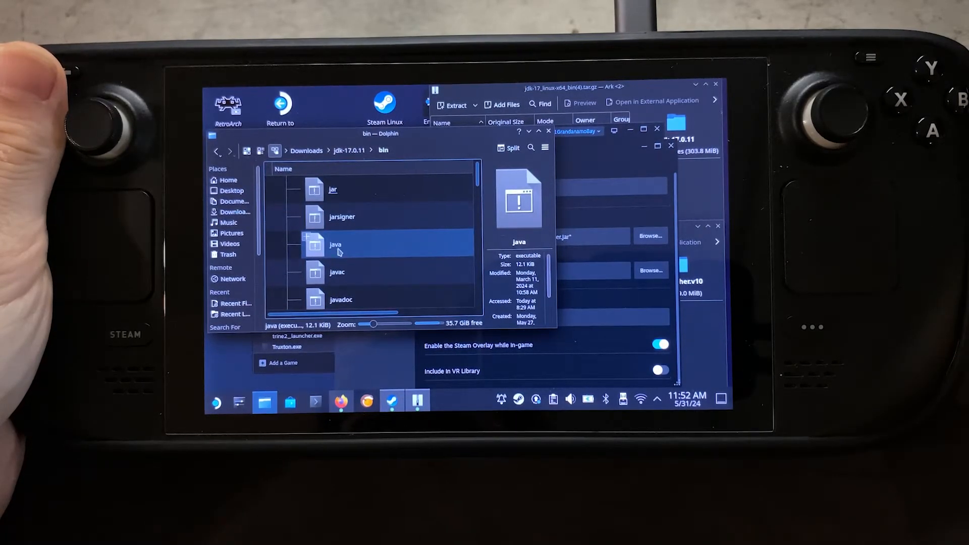
{"action": "right_click", "coordinate": [335, 244]}
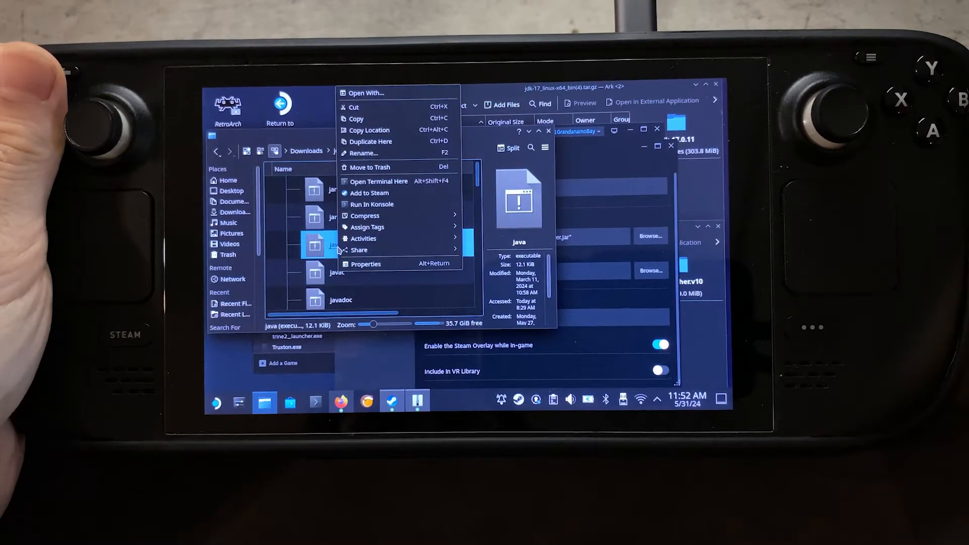
{"action": "mouse_move", "coordinate": [369, 130]}
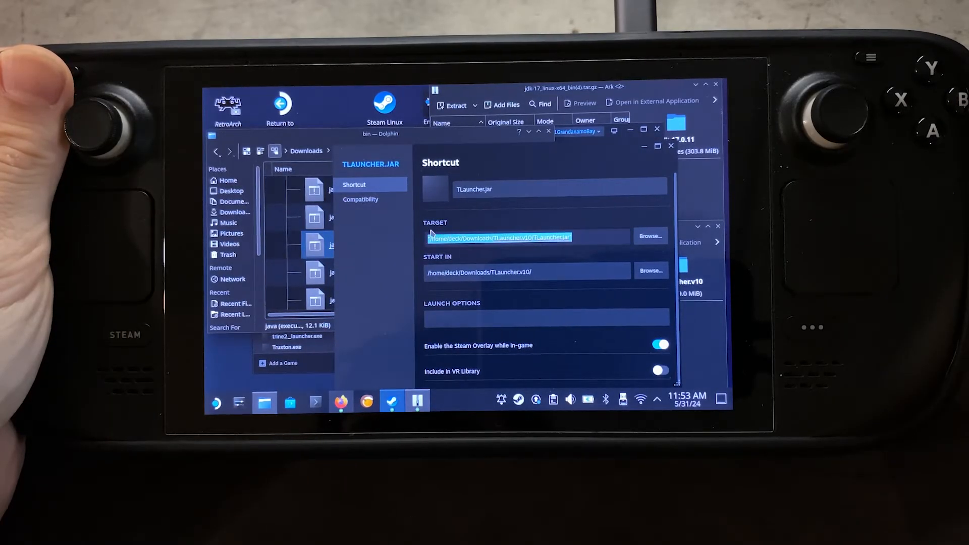
- Set the shortcut target to /home/deck/Downloads/jdk-17.0.11/bin/java
{"action": "type", "text": "/home/deck/Downloads/jdk-17.0.11/bin/java"}
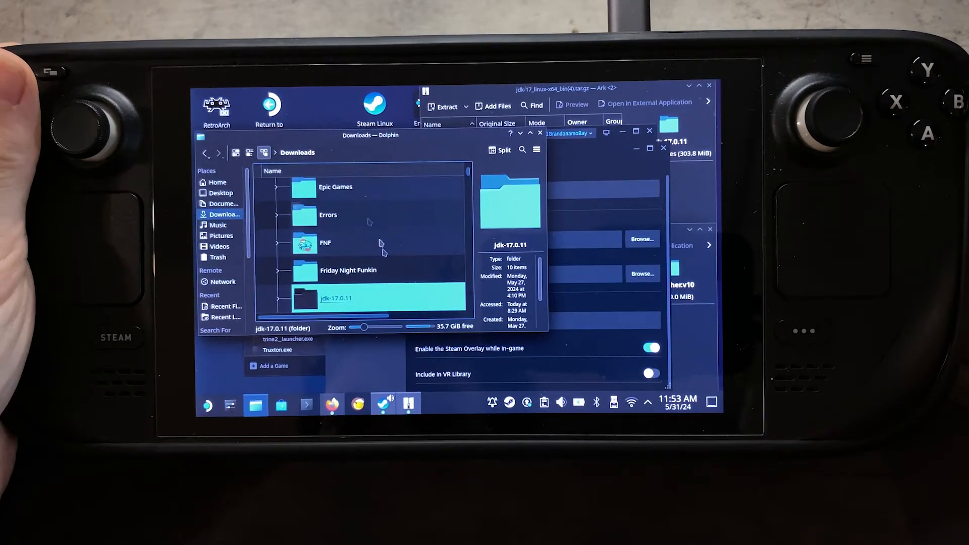
- Copy TLauncher.jar's location and append -jar plus its path to the target
{"action": "scroll", "scroll_direction": "down", "scroll_amount": 3}
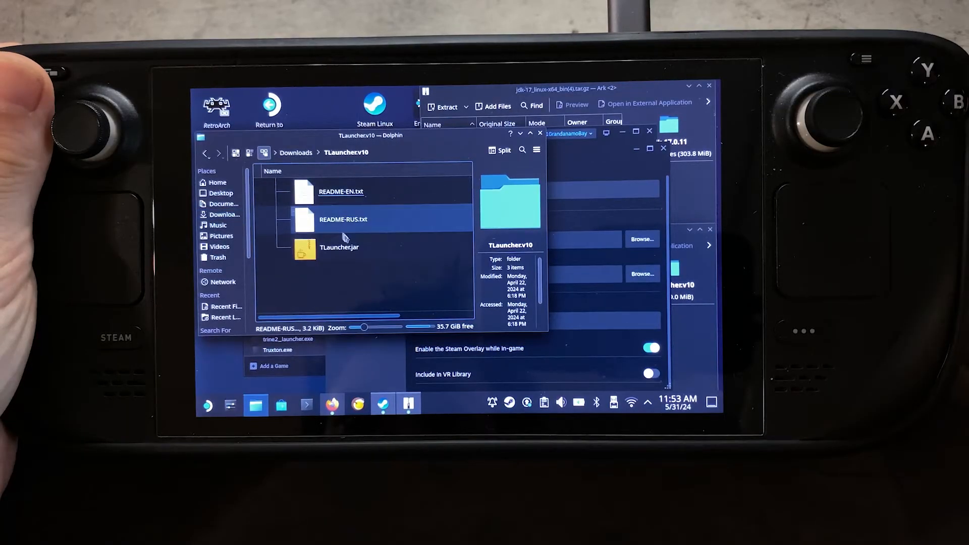
{"action": "left_click", "coordinate": [340, 246]}
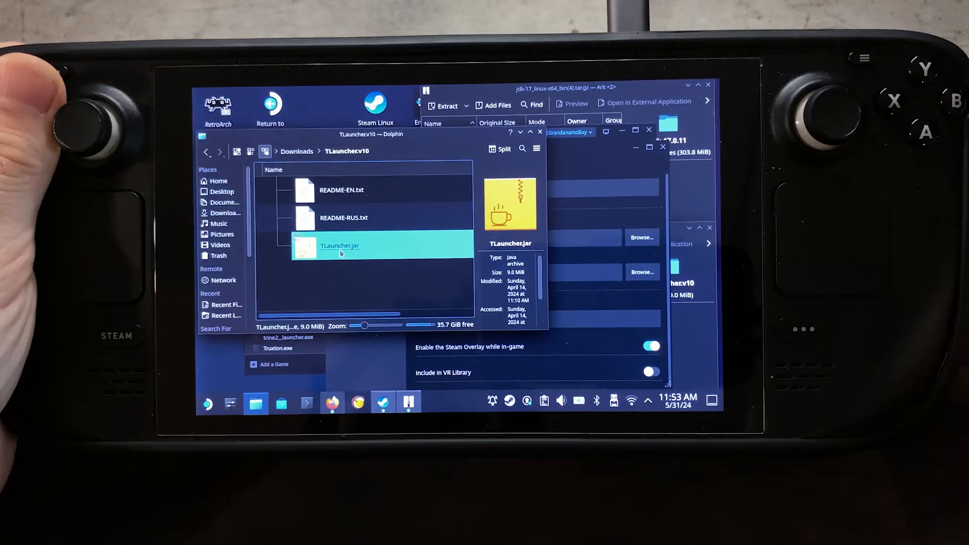
{"action": "right_click", "coordinate": [340, 246]}
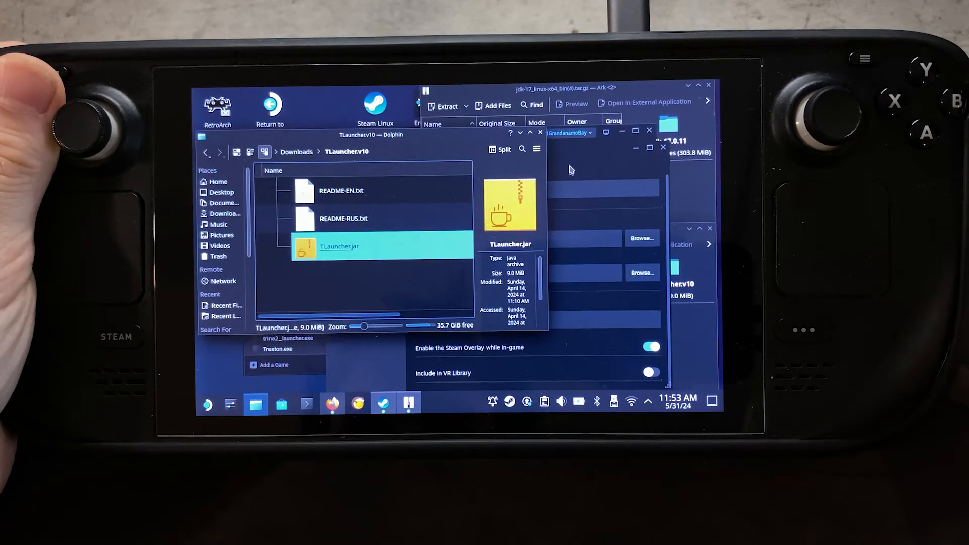
{"action": "type", "text": "-jar /home/deck/Downloads/TLauncher.v10/TLauncher.jar"}
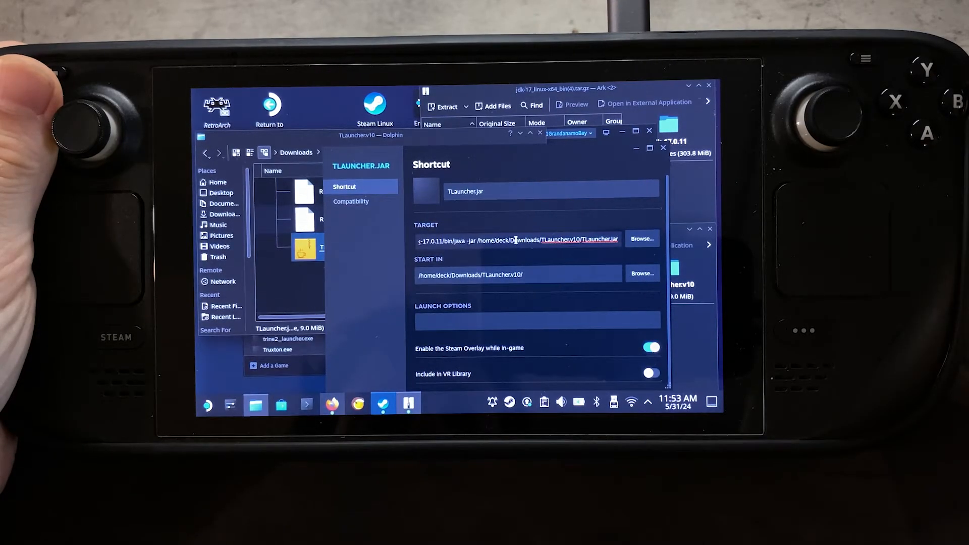
- Paste the same java -jar TLauncher.jar command into the Start In field
{"action": "right_click", "coordinate": [516, 239]}
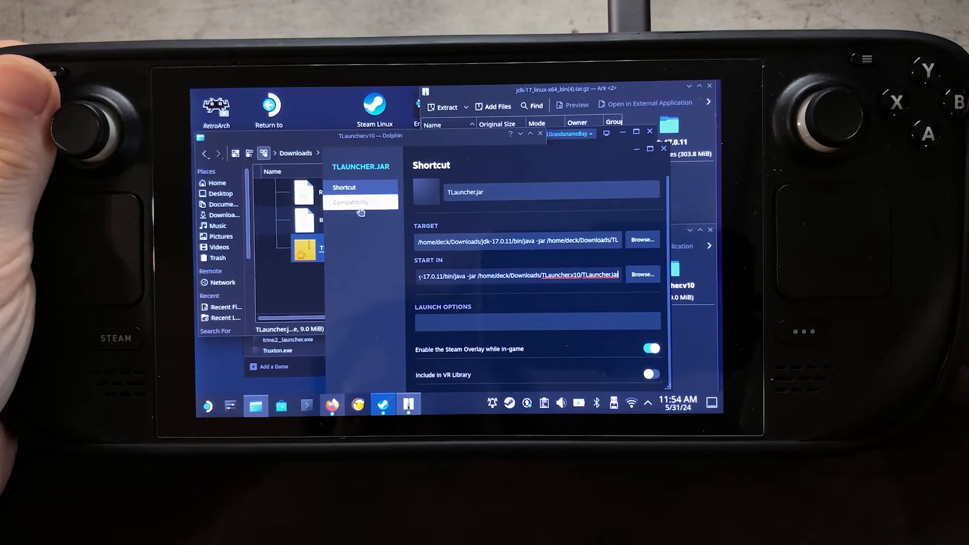
- Force the GE-Proton9-5 compatibility tool for the TLauncher.jar shortcut
{"action": "left_click", "coordinate": [351, 202]}
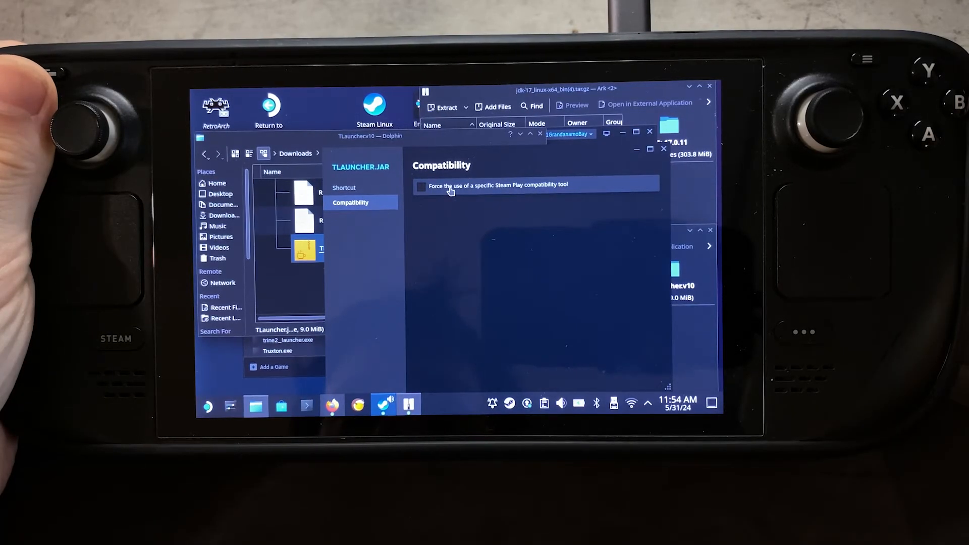
{"action": "left_click", "coordinate": [421, 187]}
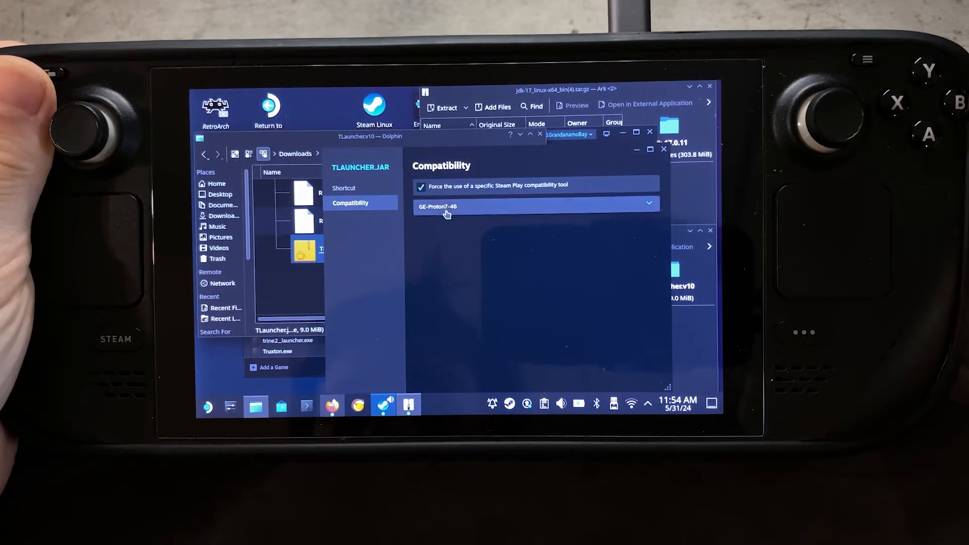
{"action": "left_click", "coordinate": [535, 206]}
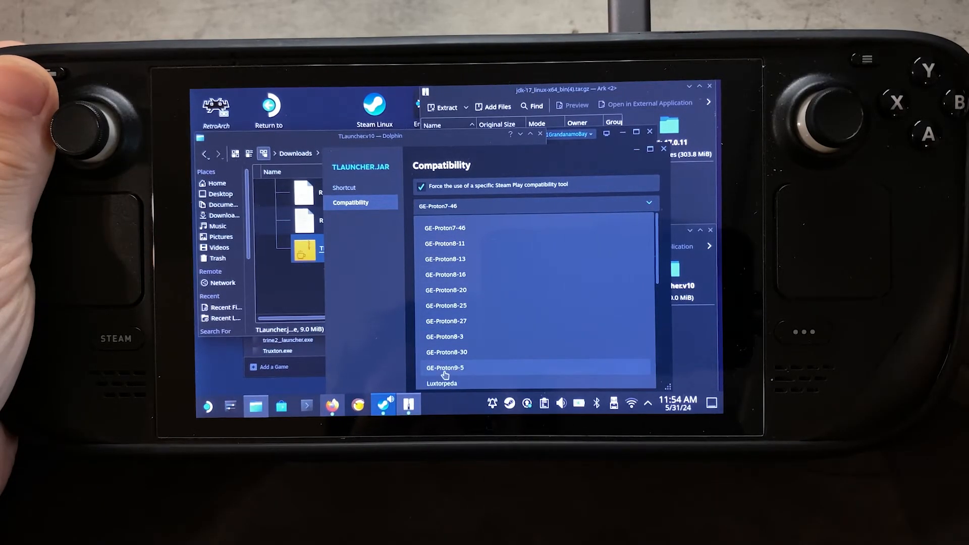
{"action": "left_click", "coordinate": [444, 368]}
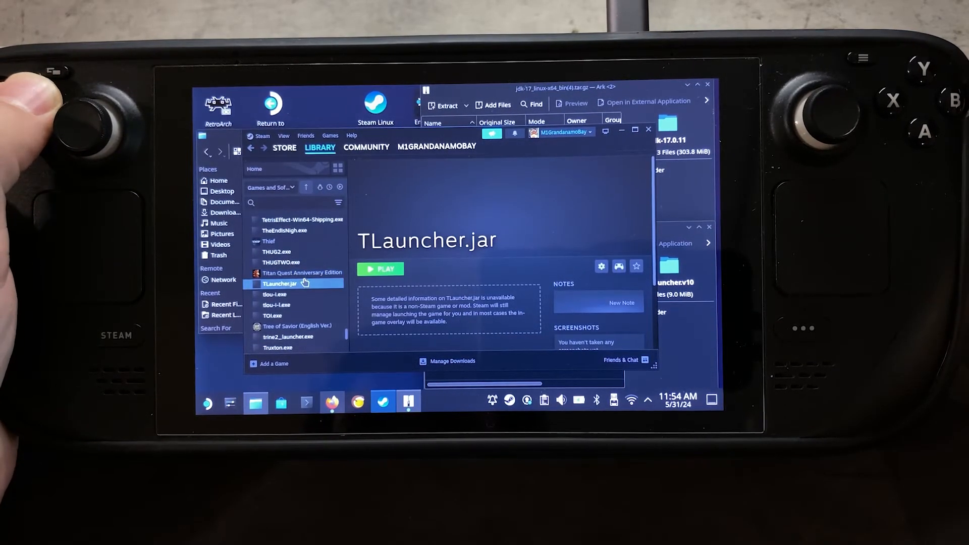
- Launch TLauncher.jar from the library and acknowledge its launcher-replacement notice
{"action": "right_click", "coordinate": [281, 284]}
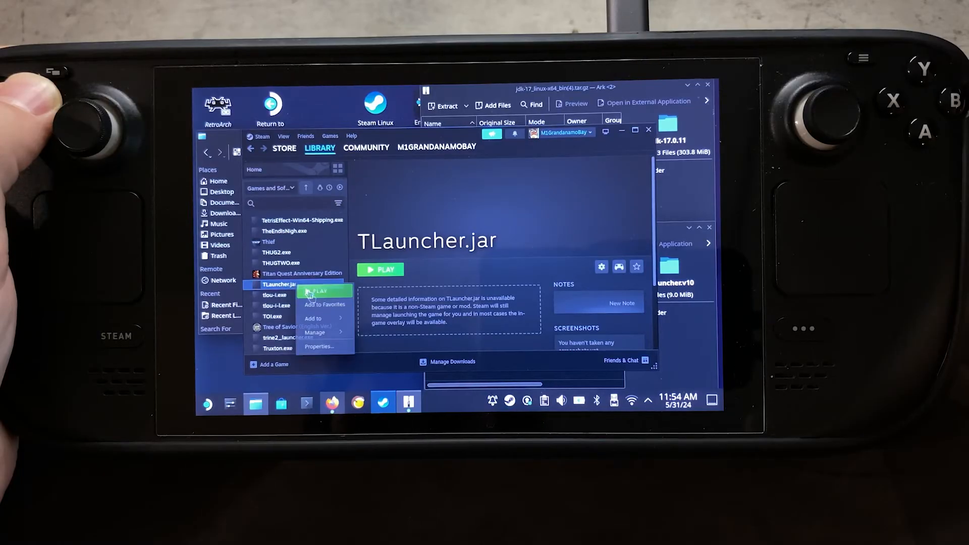
{"action": "left_click", "coordinate": [319, 346]}
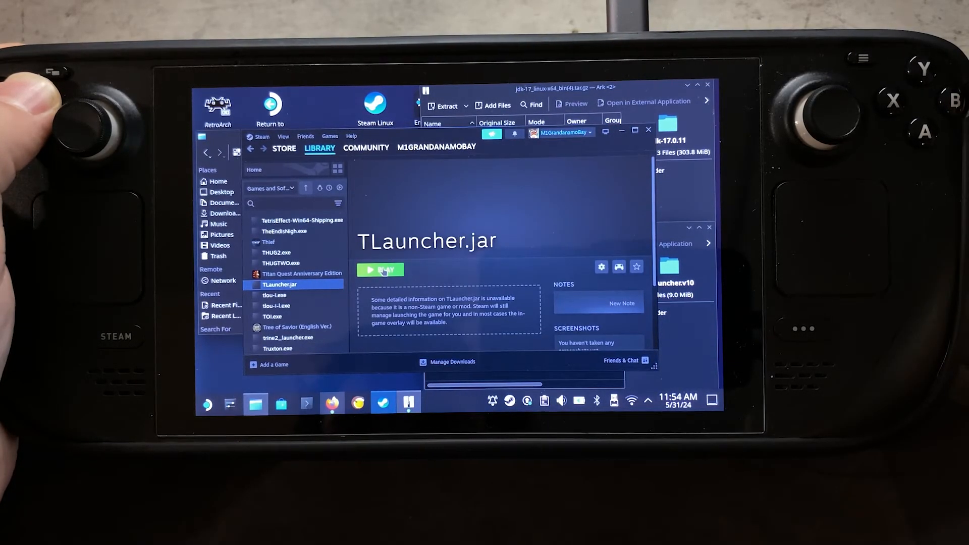
{"action": "left_click", "coordinate": [381, 269]}
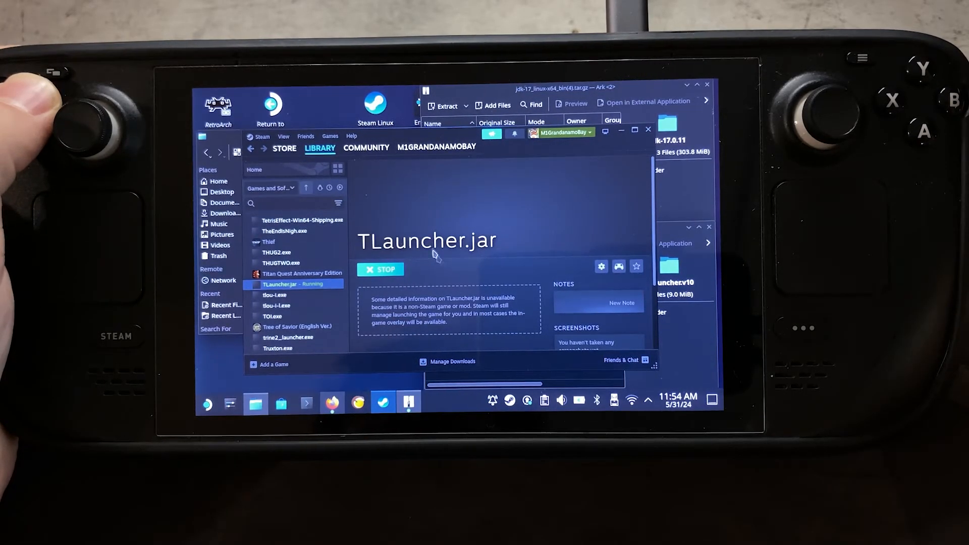
{"action": "mouse_move", "coordinate": [492, 272]}
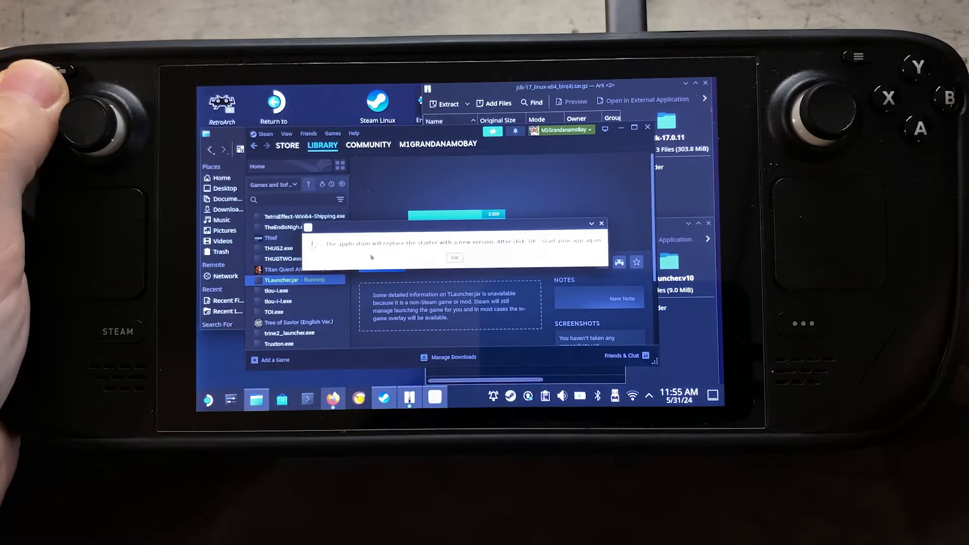
{"action": "left_click", "coordinate": [454, 257]}
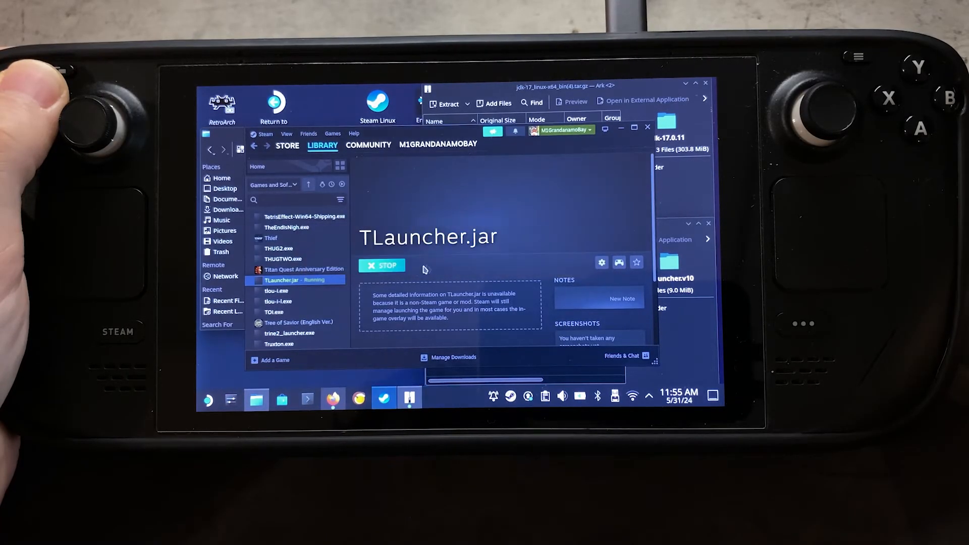
{"action": "left_click", "coordinate": [382, 265]}
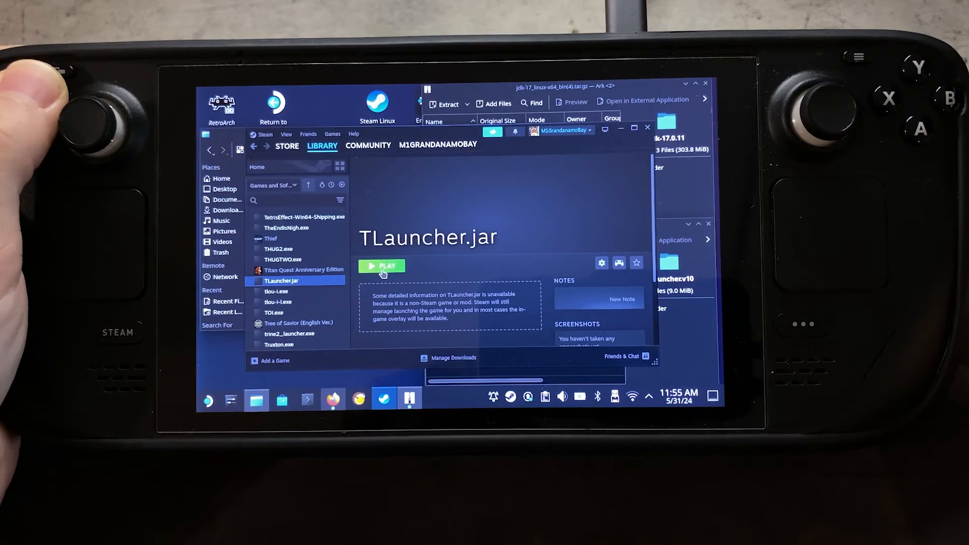
- Relaunch TLauncher, keep Release 1.20.6 as the version, enter the game and accept its update
{"action": "left_click", "coordinate": [381, 266]}
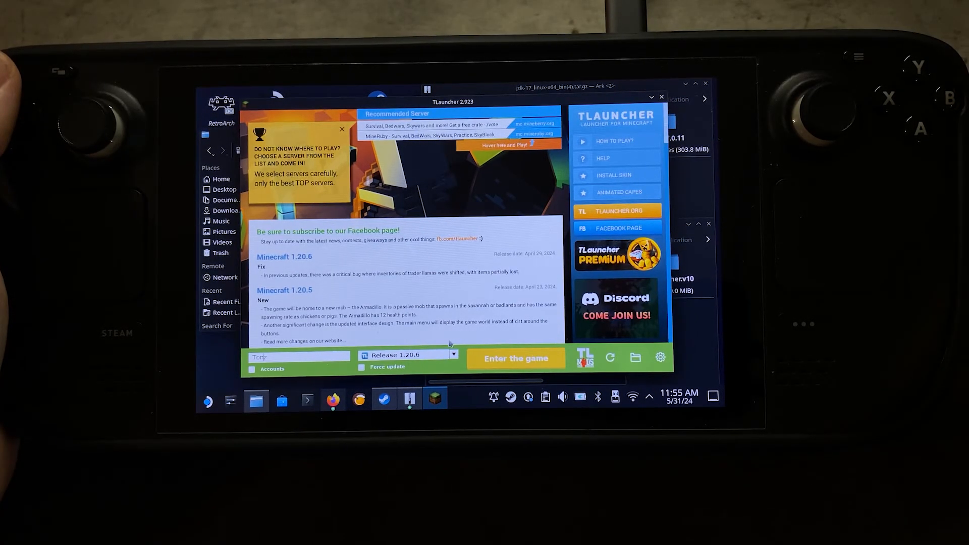
{"action": "left_click", "coordinate": [453, 354]}
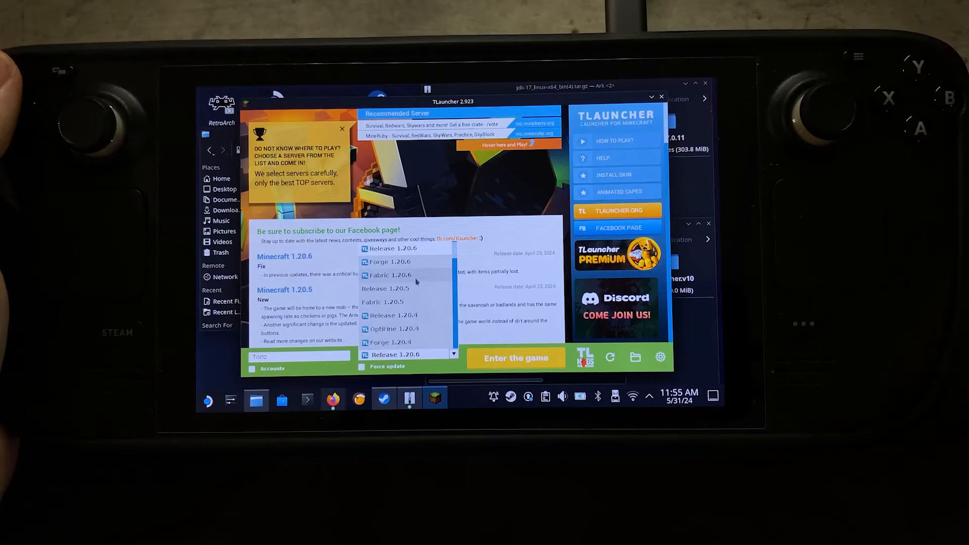
{"action": "left_click", "coordinate": [390, 248]}
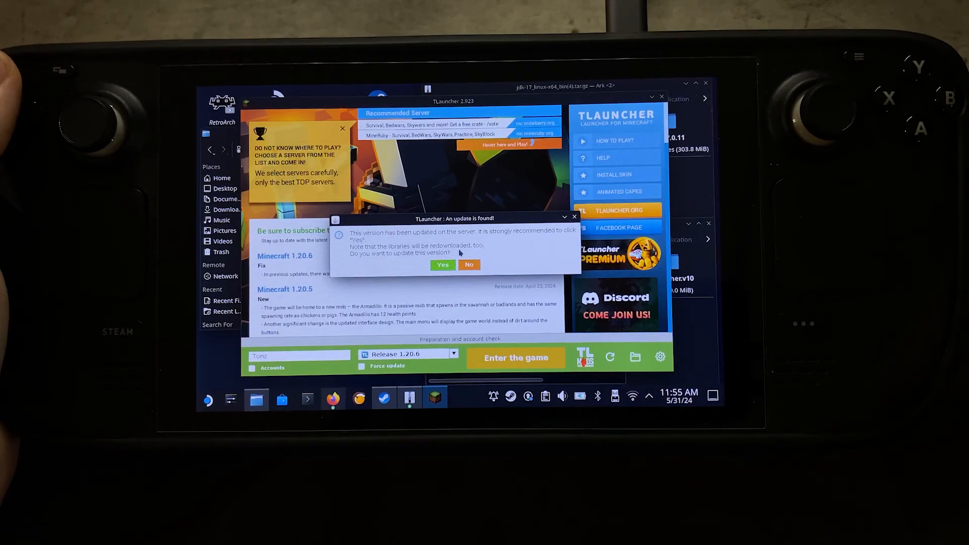
{"action": "left_click", "coordinate": [442, 265]}
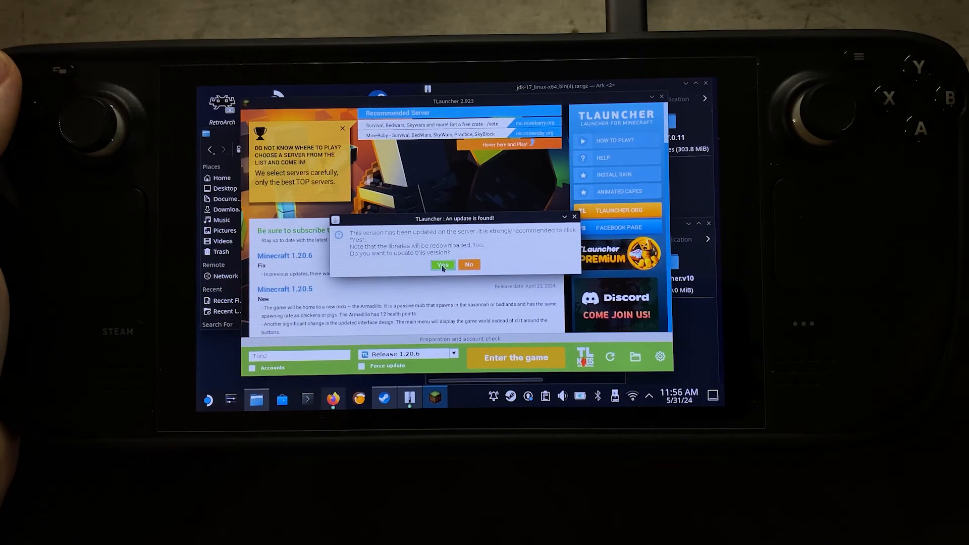
{"action": "left_click", "coordinate": [442, 265]}
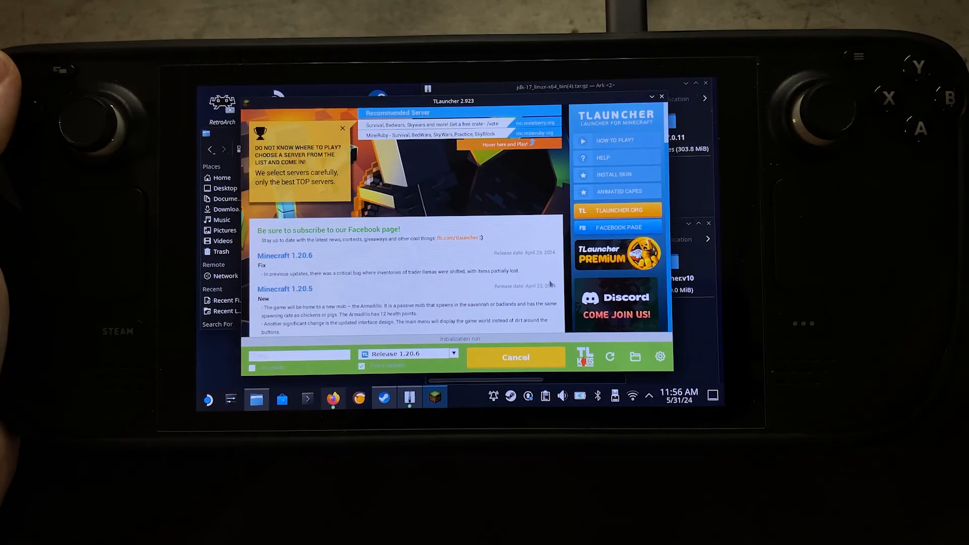
{"action": "mouse_move", "coordinate": [530, 268]}
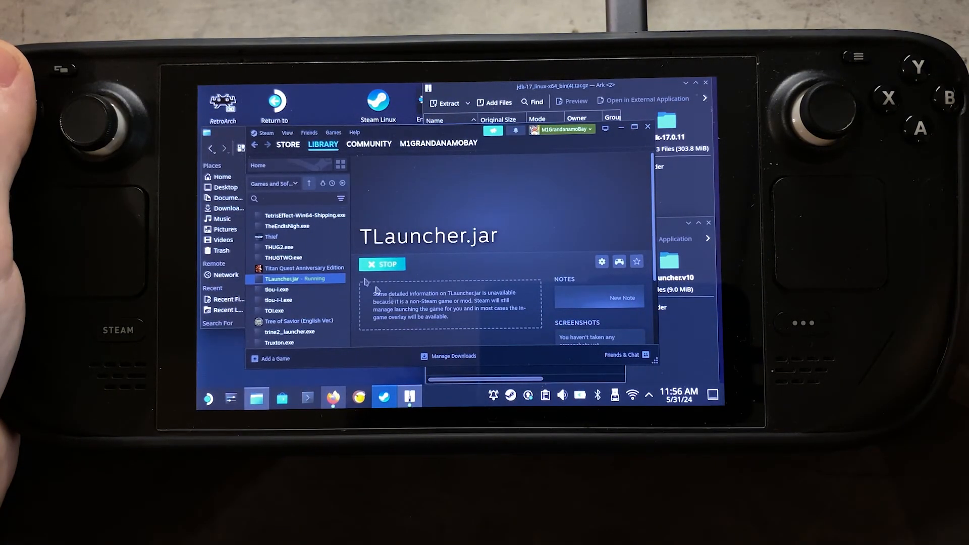
{"action": "mouse_move", "coordinate": [399, 222]}
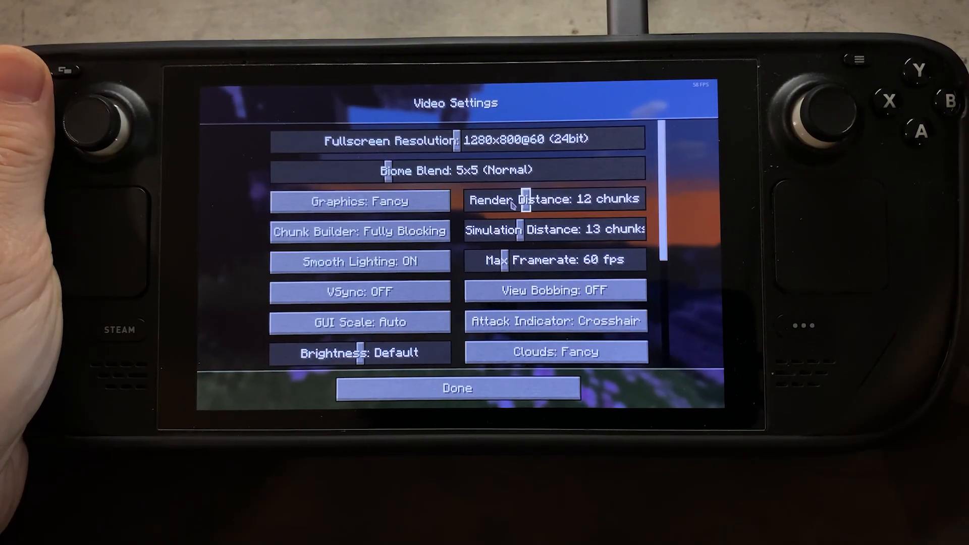
- Leave Video Settings via Done and go to Singleplayer to load the world list
{"action": "left_click", "coordinate": [456, 388]}
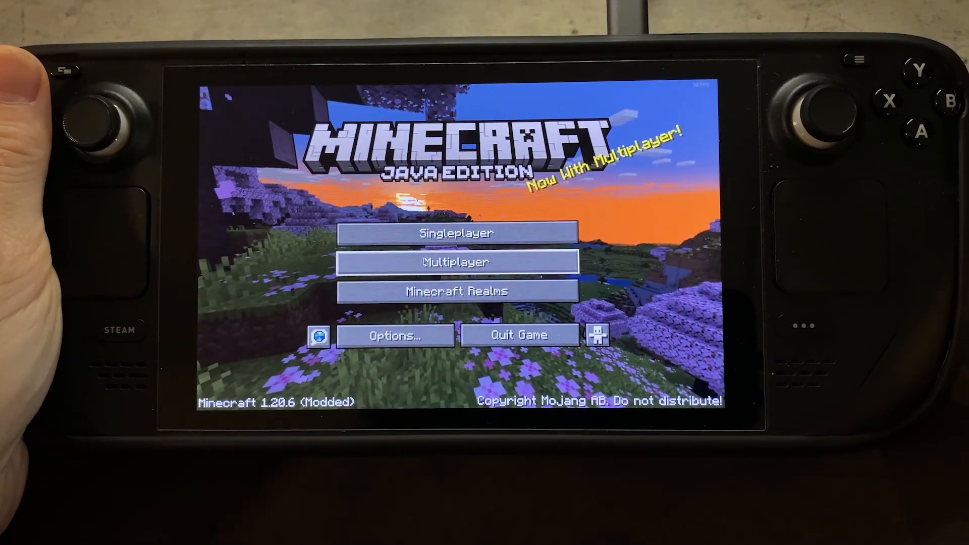
{"action": "left_click", "coordinate": [457, 233]}
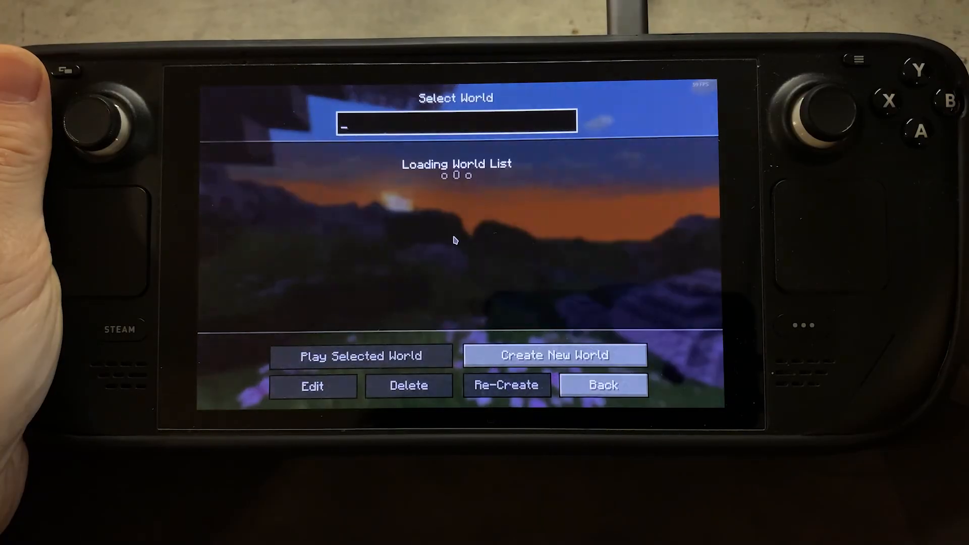